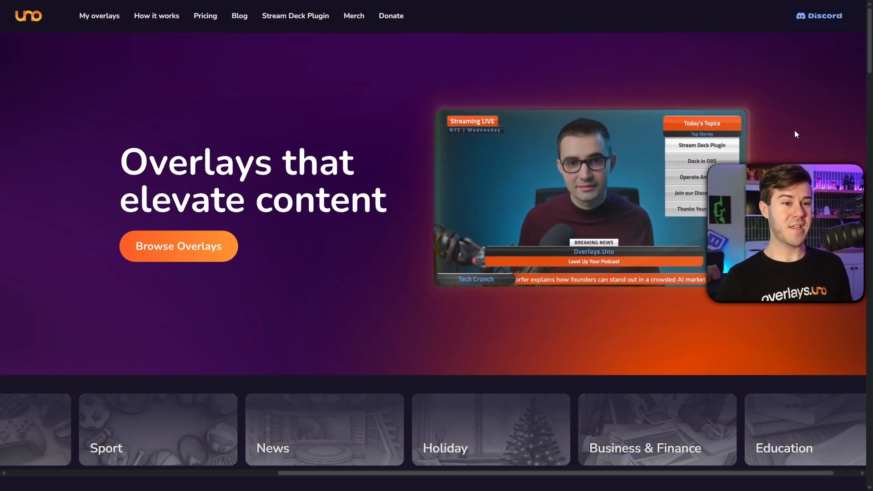
# Step: Scroll the homepage down past the category carousels to reach the Library page
pyautogui.scroll(-3)
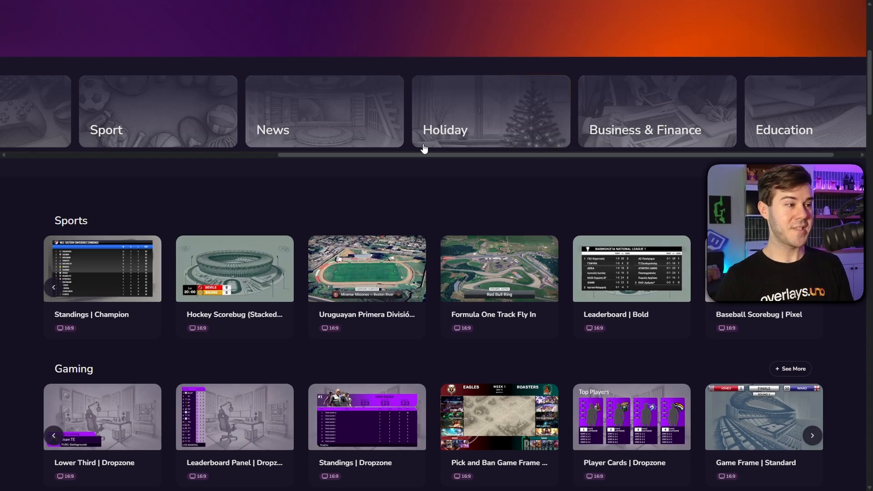
pyautogui.scroll(-3)
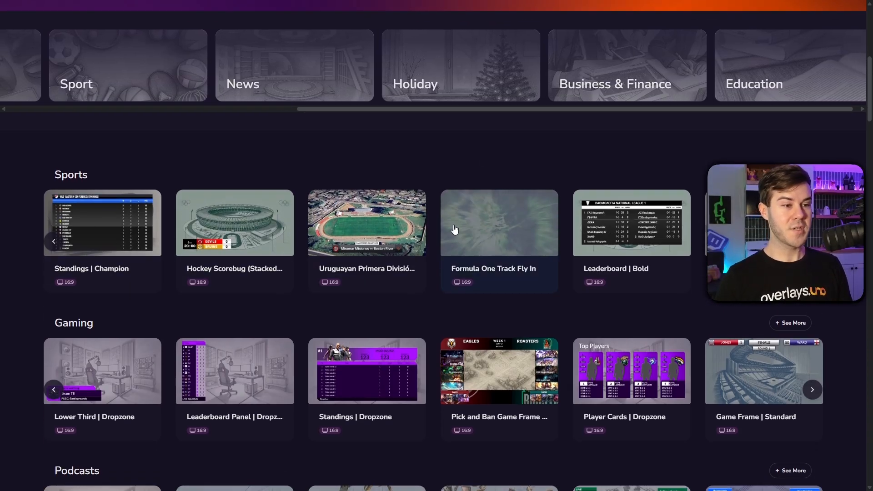
pyautogui.scroll(-3)
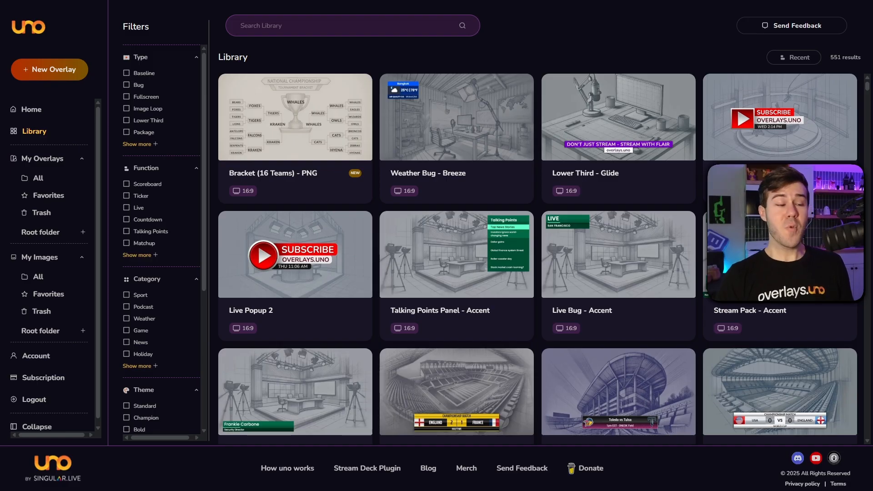
# Step: Save the Streams Charts Widget (Dark) to My Overlays and close its preview
pyautogui.scroll(-3)
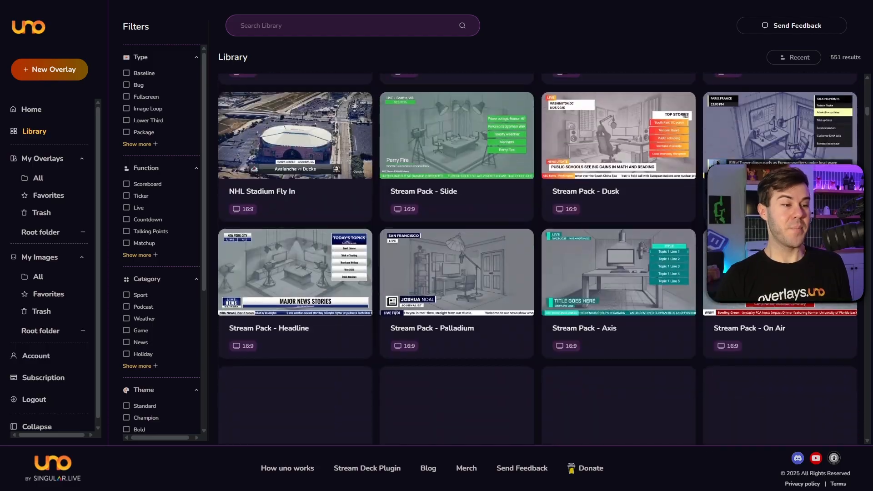
pyautogui.scroll(-3)
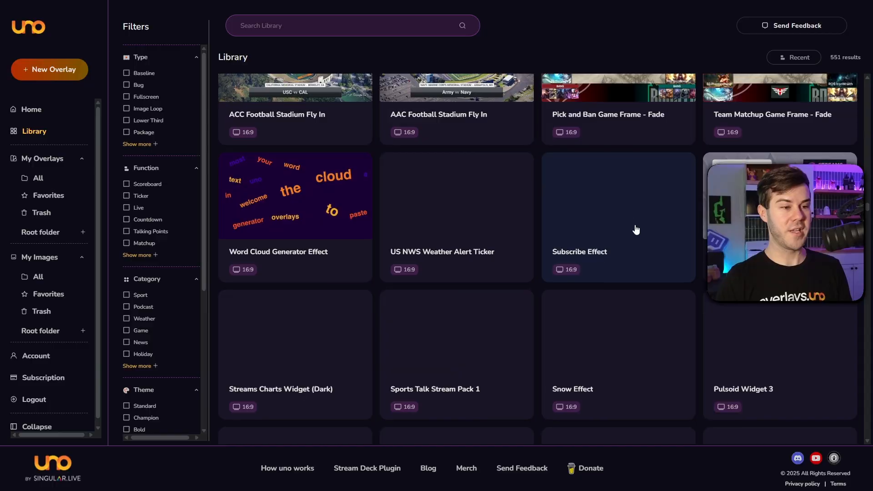
pyautogui.scroll(-3)
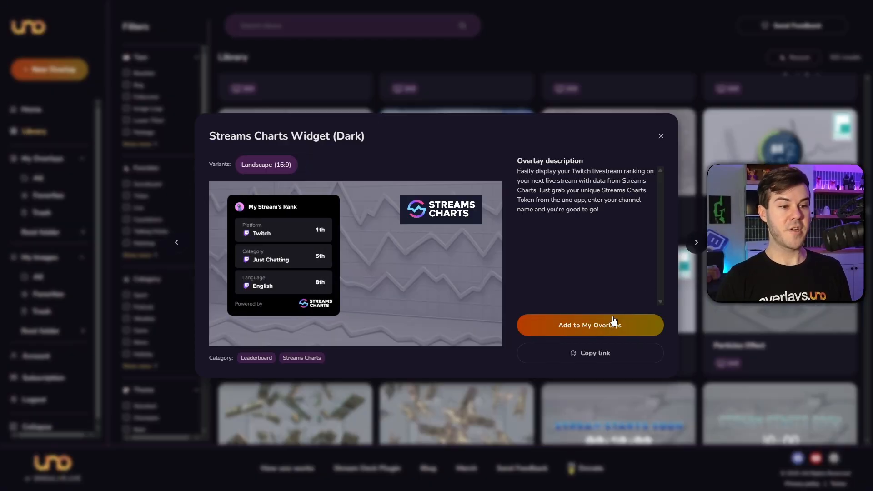
pyautogui.click(589, 324)
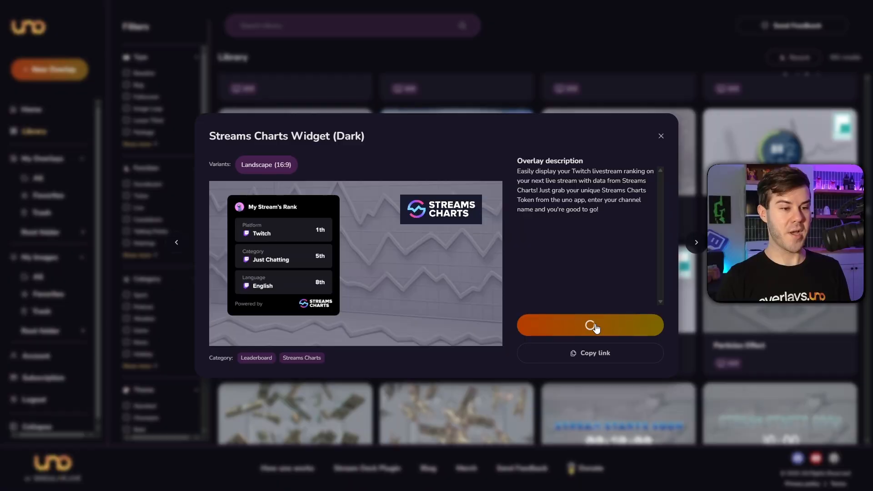
pyautogui.click(590, 325)
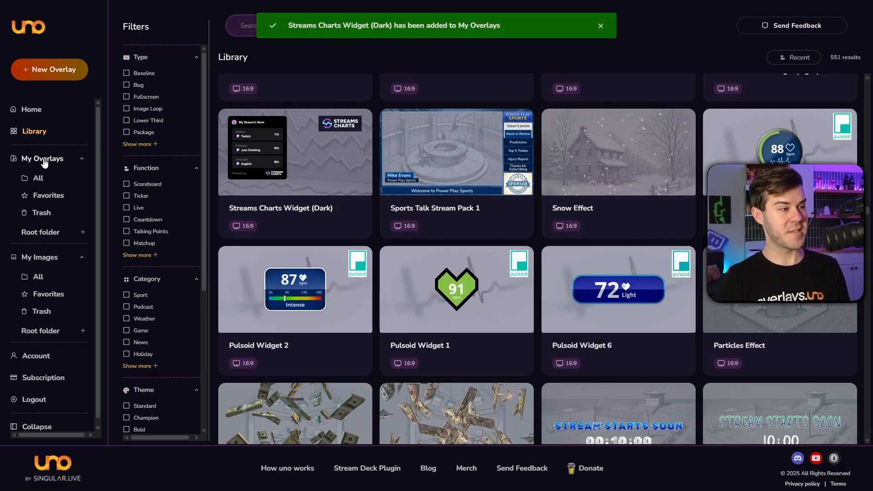
# Step: Show My Overlays and bring up the Fullscreen Countdown | Glide card menu
pyautogui.click(42, 158)
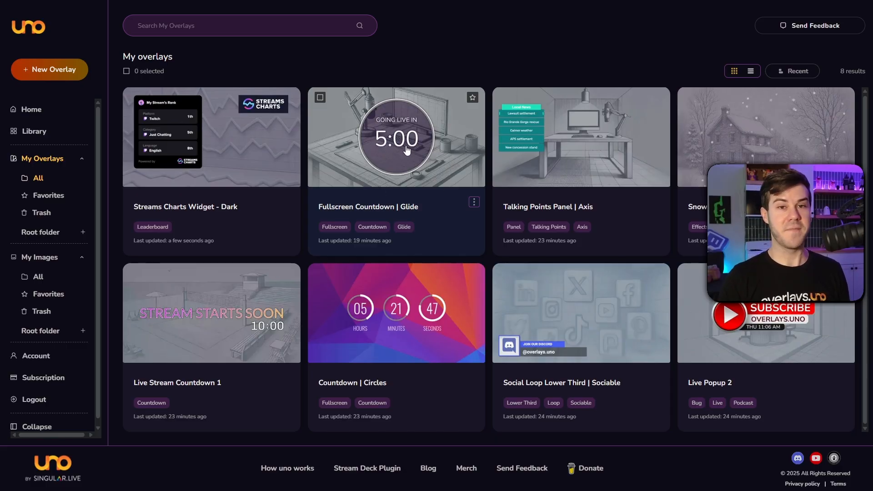
pyautogui.click(473, 202)
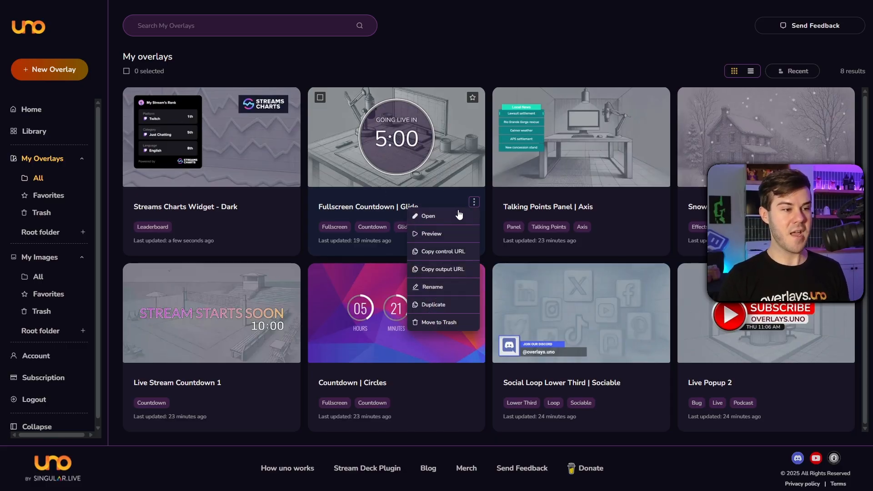
# Step: Open the Glide countdown controls, lower it to 3 minutes and start it running
pyautogui.click(427, 216)
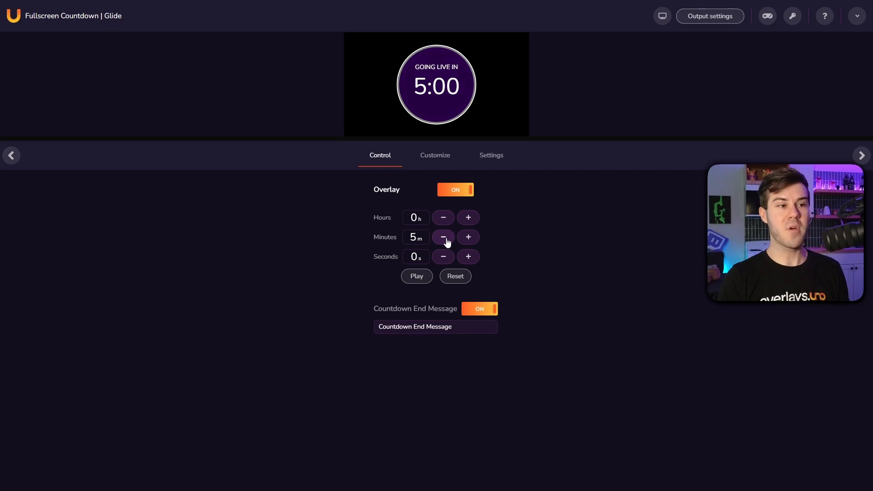
pyautogui.click(443, 236)
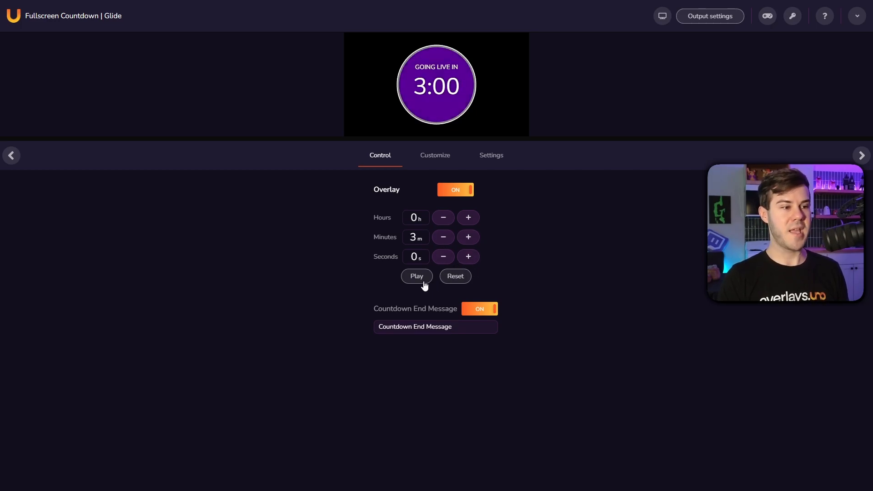
pyautogui.click(416, 277)
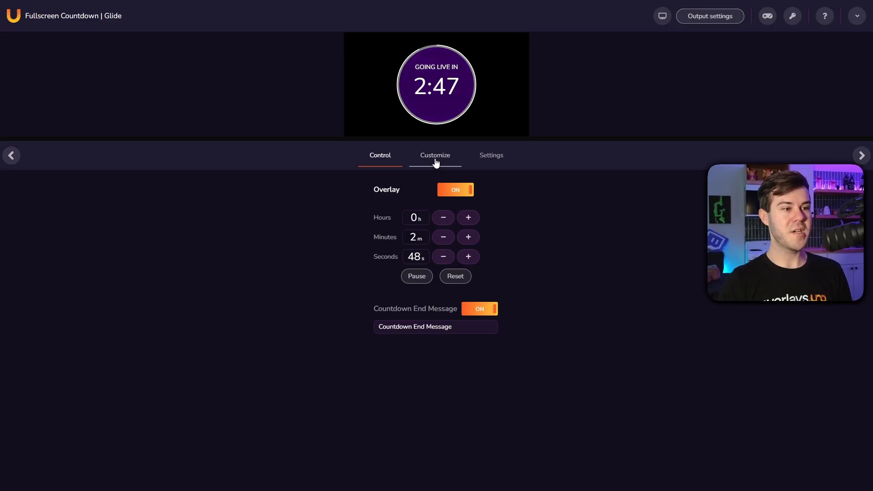
# Step: Customize the countdown title to 'Stream Starting In' with a magenta circle colour
pyautogui.click(435, 155)
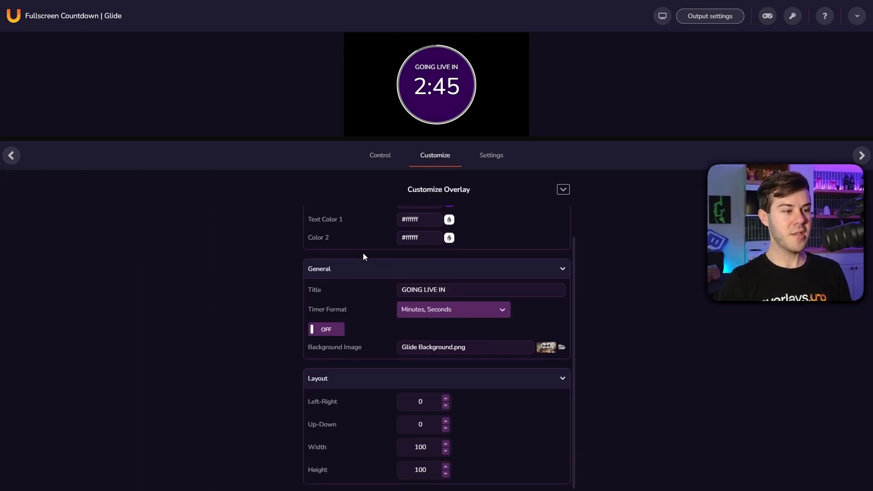
pyautogui.moveTo(353, 292)
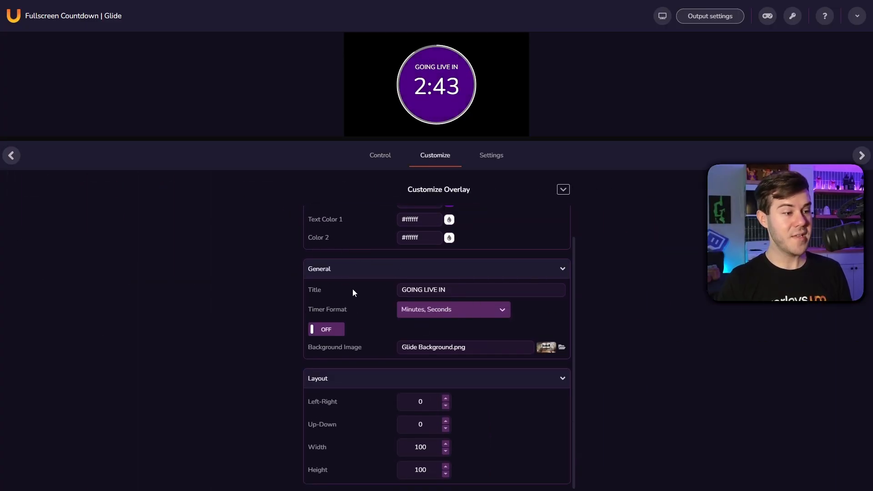
pyautogui.write('Stream Starting In')
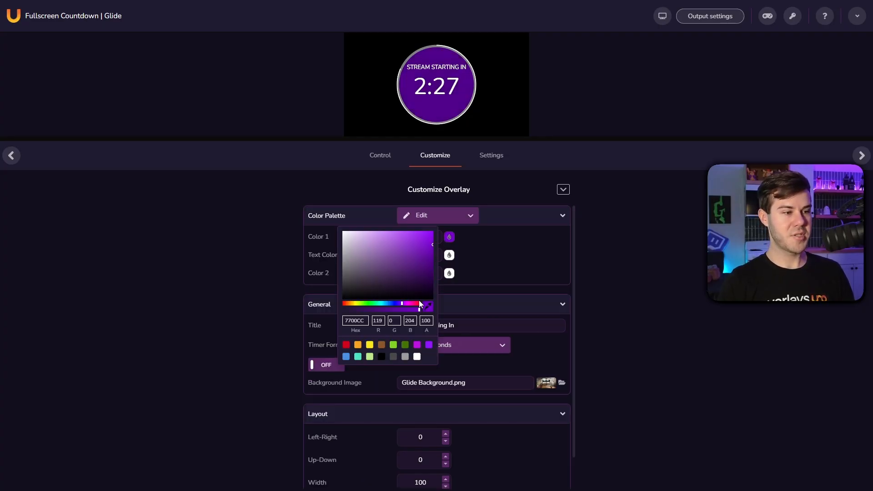
pyautogui.moveTo(419, 302); pyautogui.dragTo(426, 302)
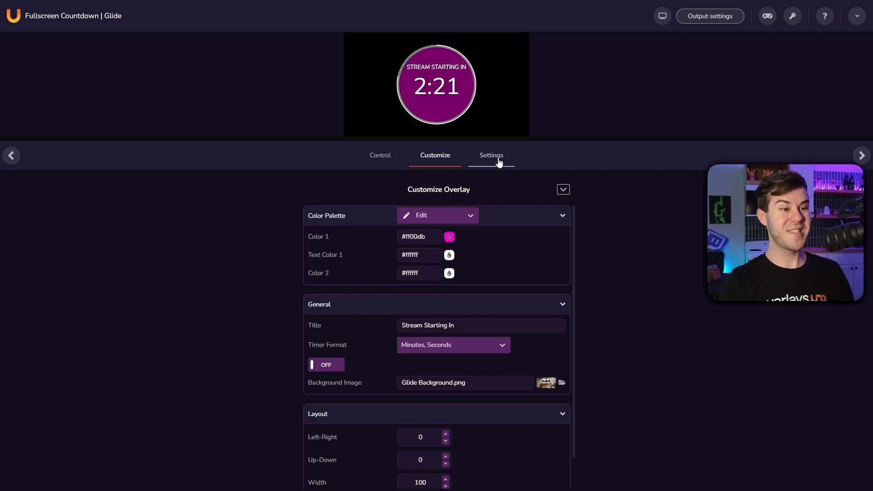
# Step: Review the Settings tab, return to Control and copy the countdown's output URL
pyautogui.click(491, 154)
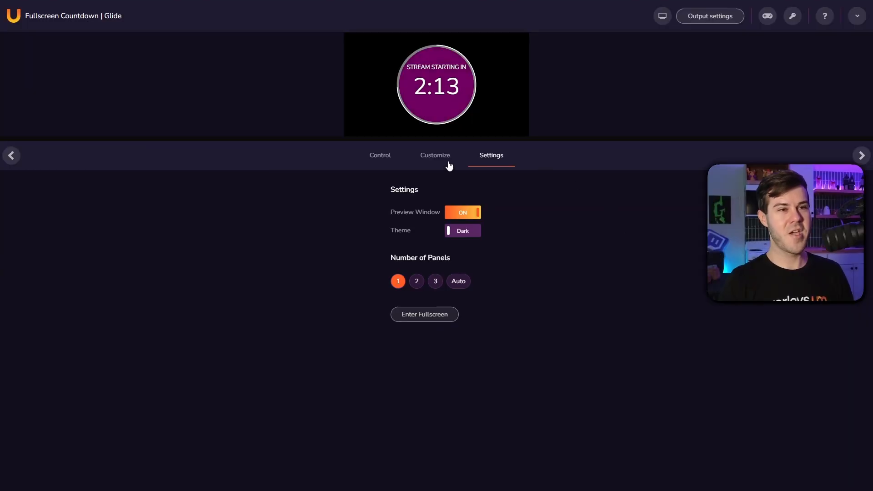
pyautogui.click(380, 156)
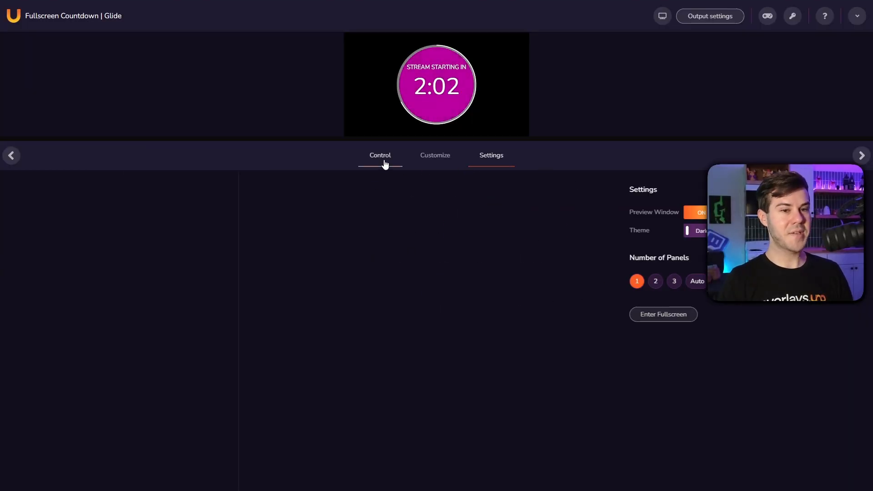
pyautogui.click(381, 154)
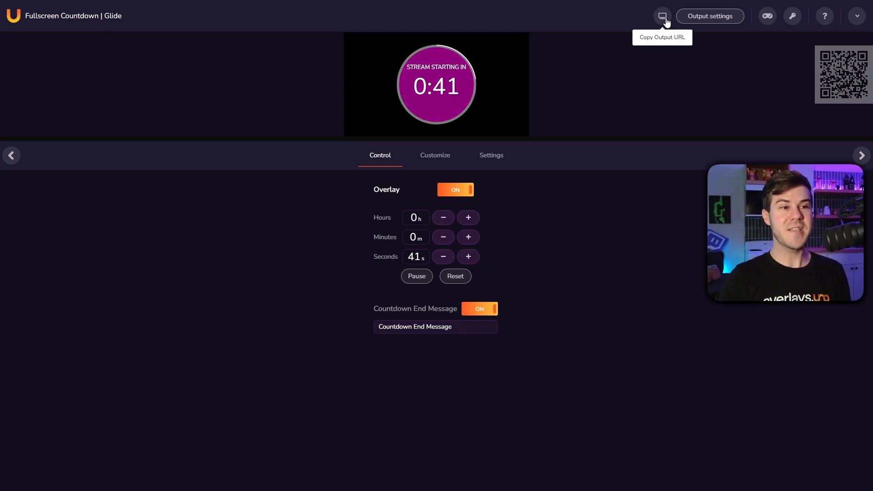
pyautogui.click(662, 16)
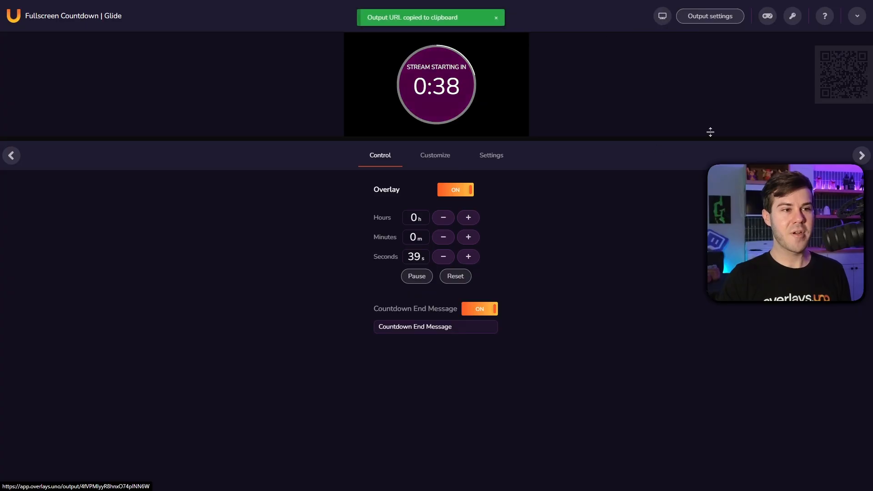
pyautogui.moveTo(661, 111)
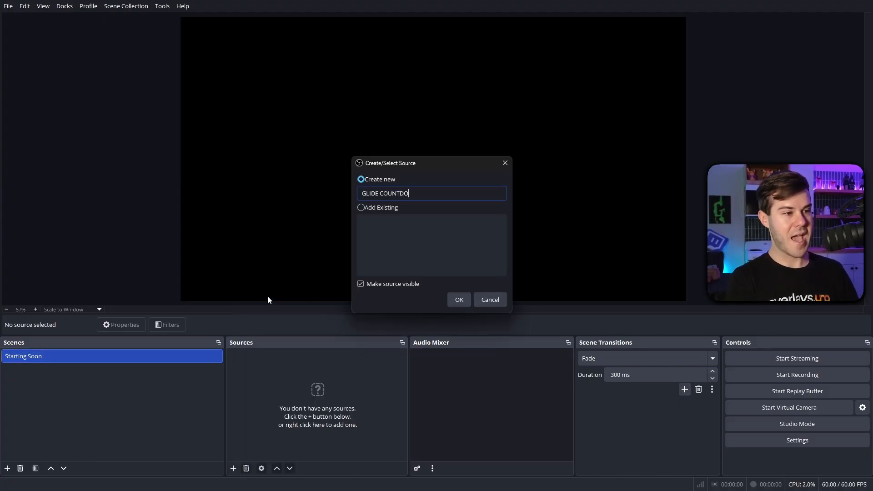
# Step: Create a GLIDE COUNTDOWN browser source with the output URL and fit it to the canvas
pyautogui.click(459, 300)
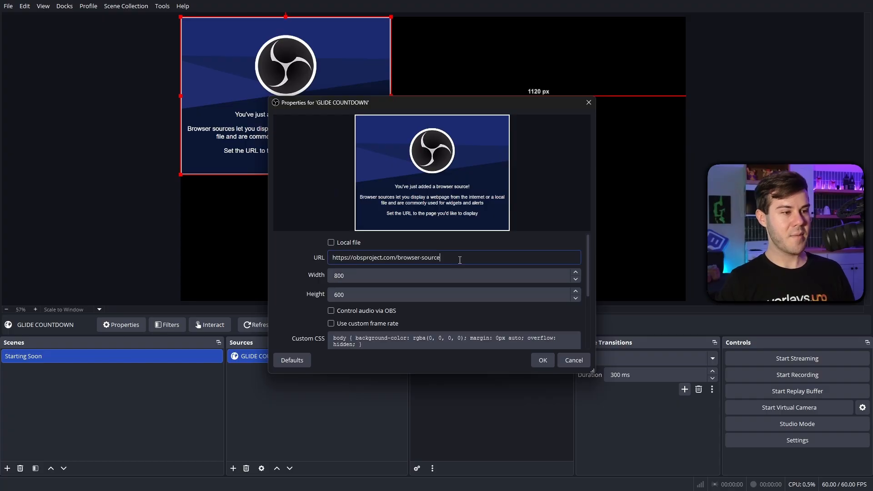
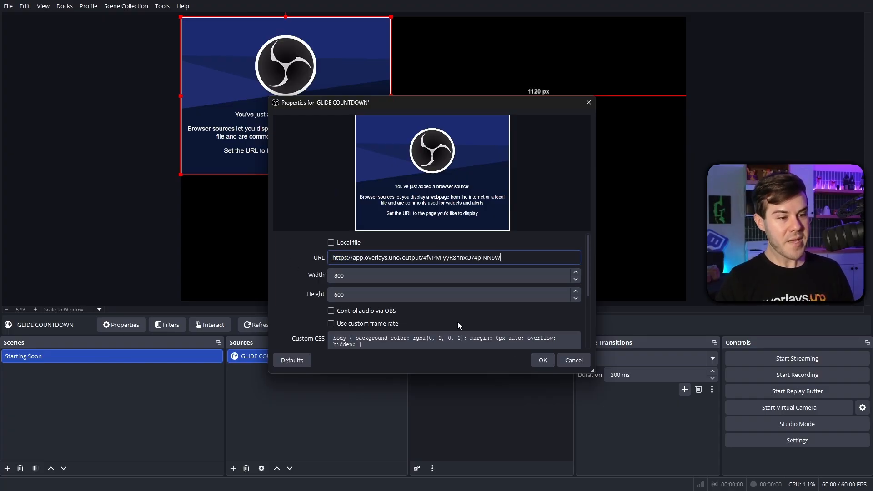
pyautogui.click(542, 360)
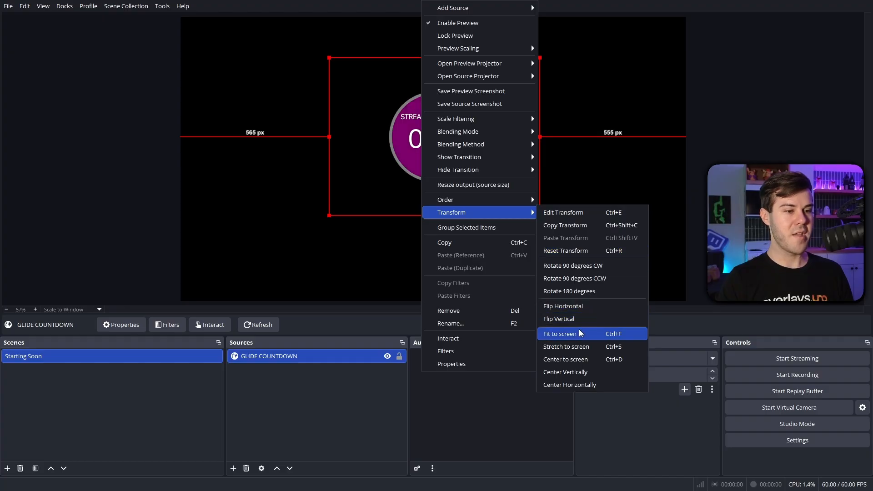
pyautogui.click(560, 334)
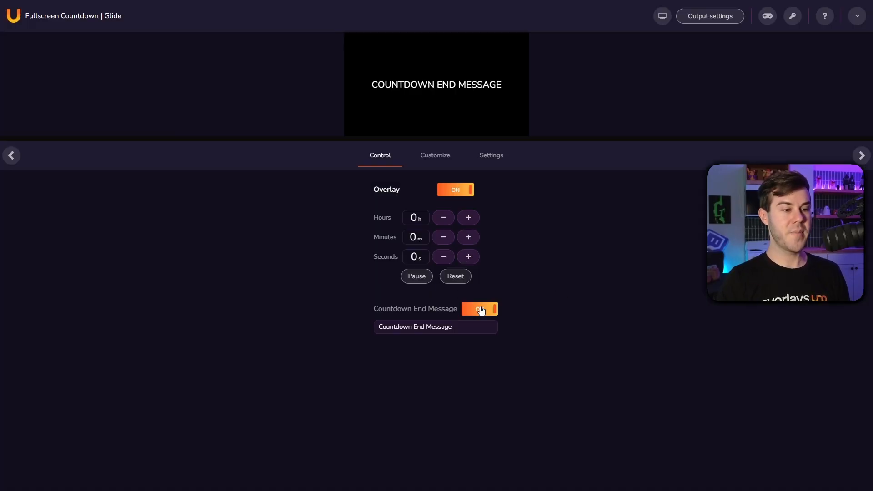
# Step: Turn off the end message, restart the 3-minute countdown and copy its control URL
pyautogui.click(479, 309)
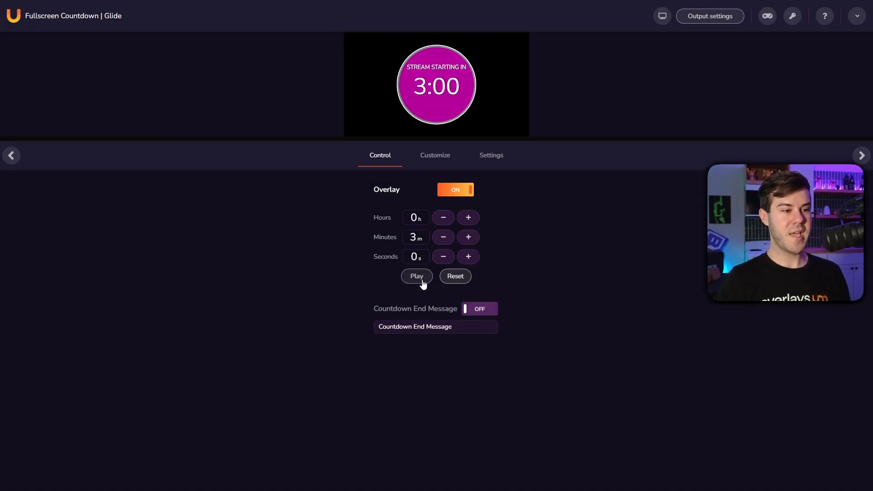
pyautogui.click(416, 276)
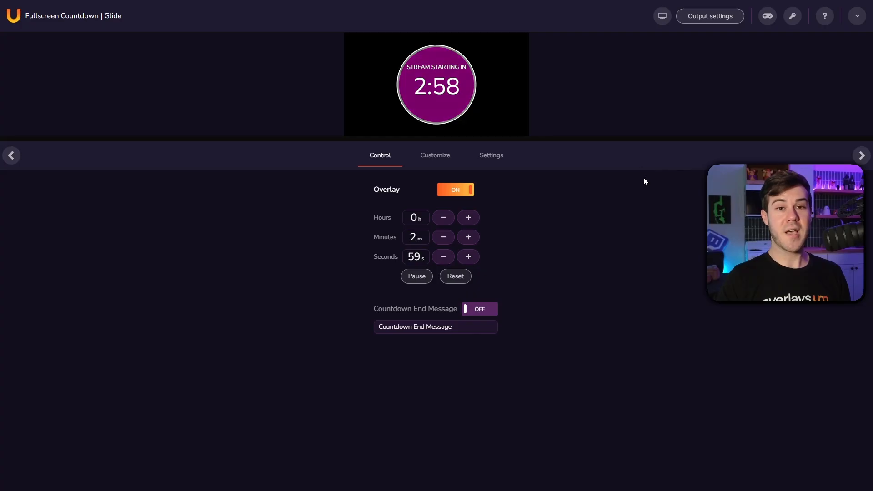
pyautogui.moveTo(553, 228)
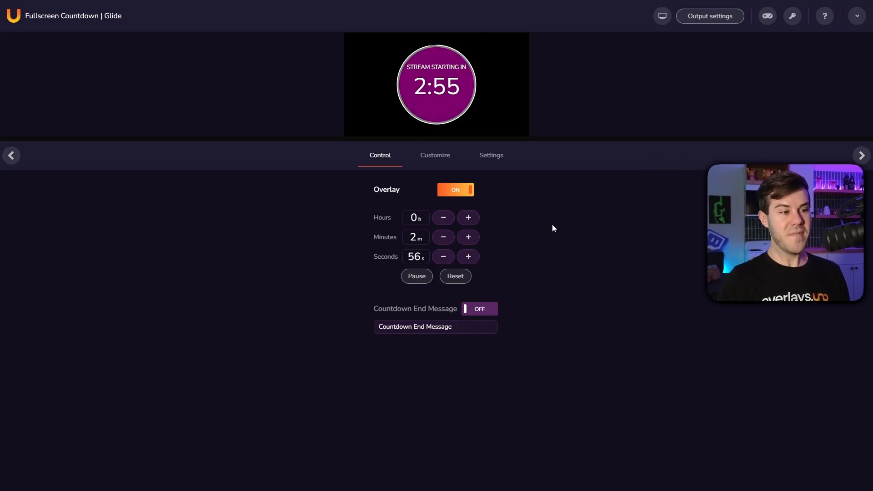
pyautogui.moveTo(647, 131)
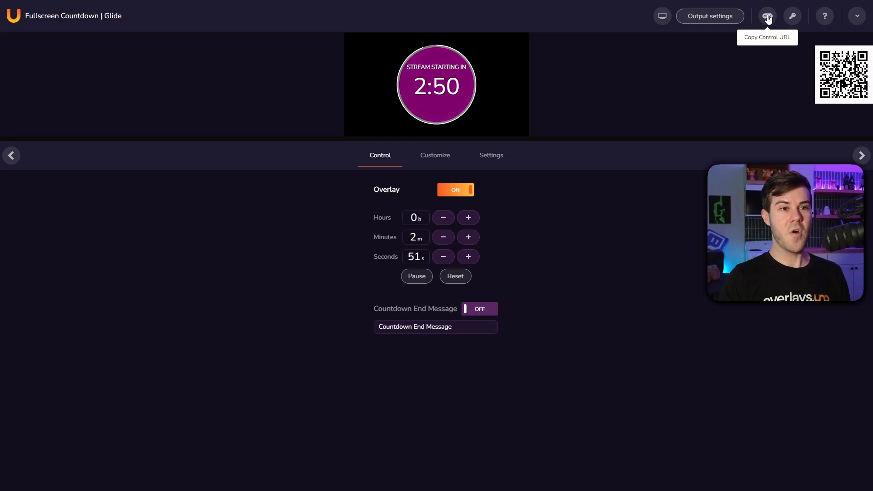
pyautogui.click(767, 15)
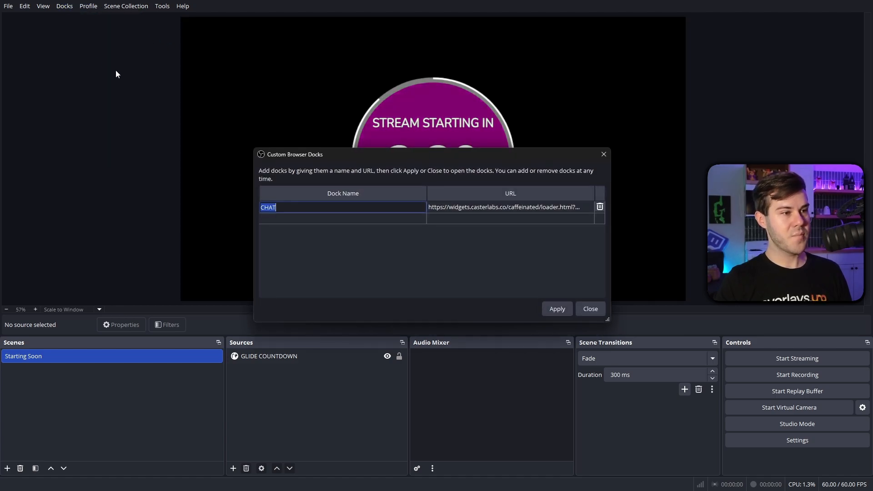
# Step: Add a GLIDE CONTROL browser dock with the control URL and add time from inside OBS
pyautogui.write('GLIDE CONTROL')
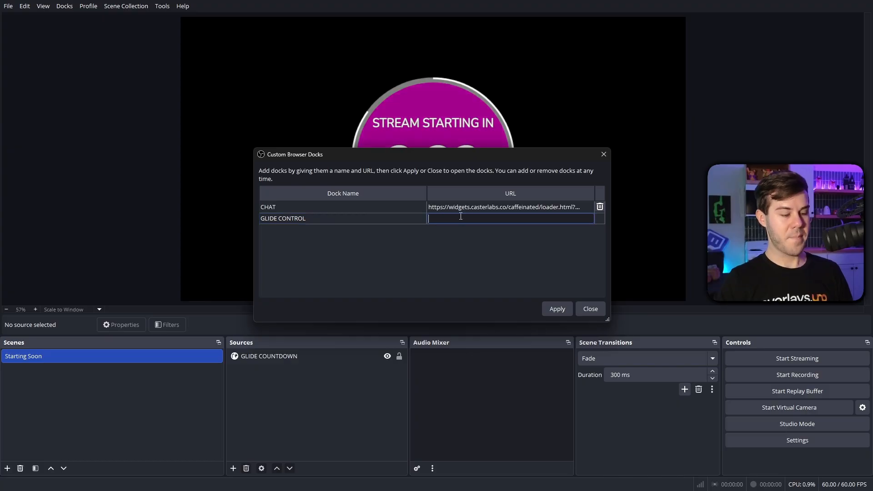
pyautogui.click(557, 308)
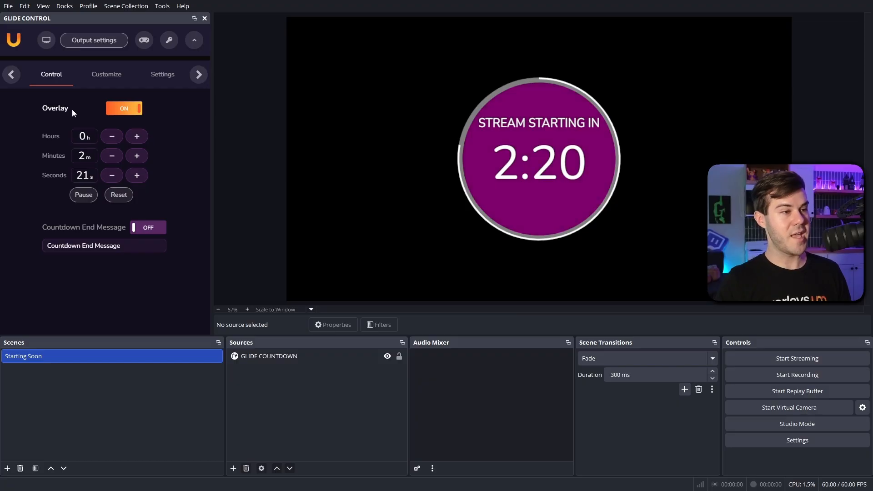
pyautogui.click(136, 156)
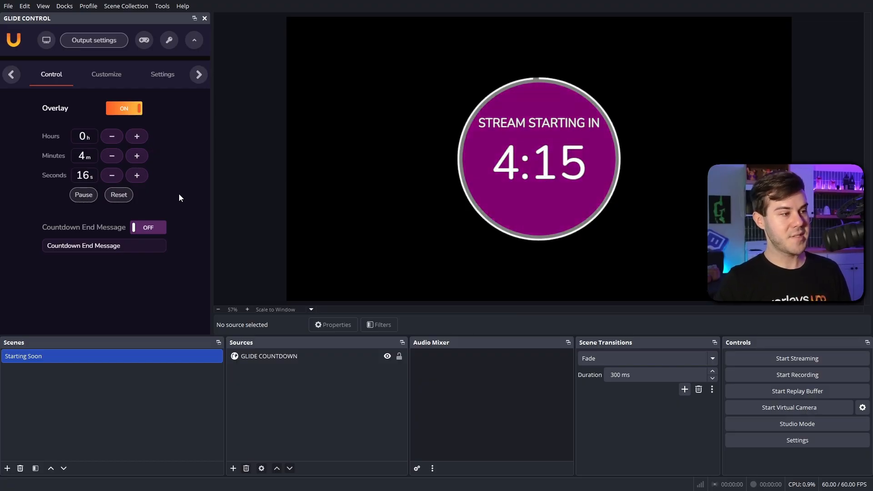
pyautogui.click(106, 74)
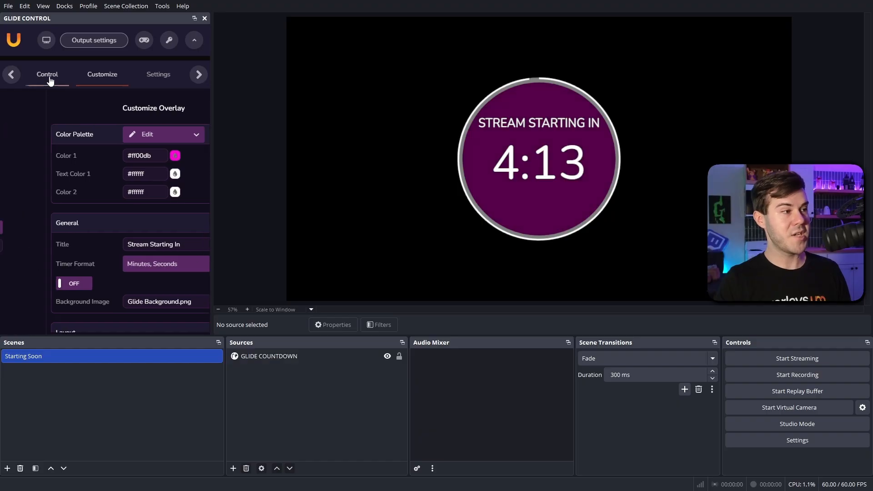
pyautogui.click(51, 73)
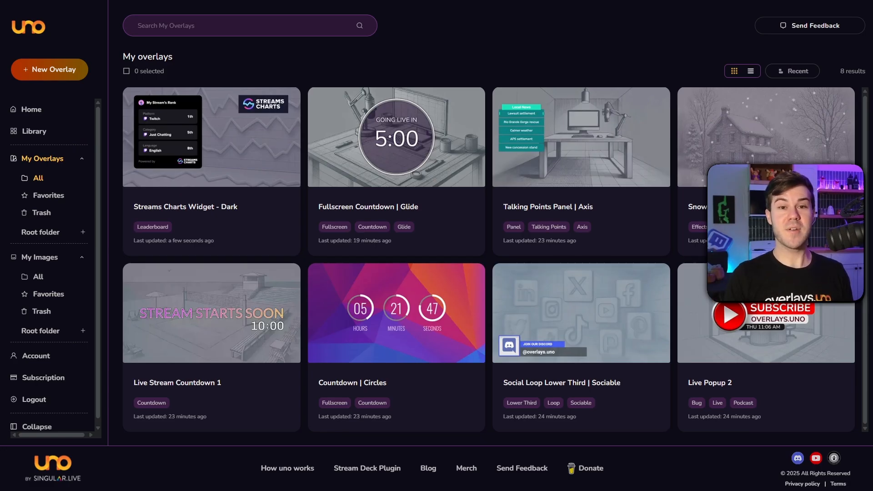
pyautogui.moveTo(720, 113)
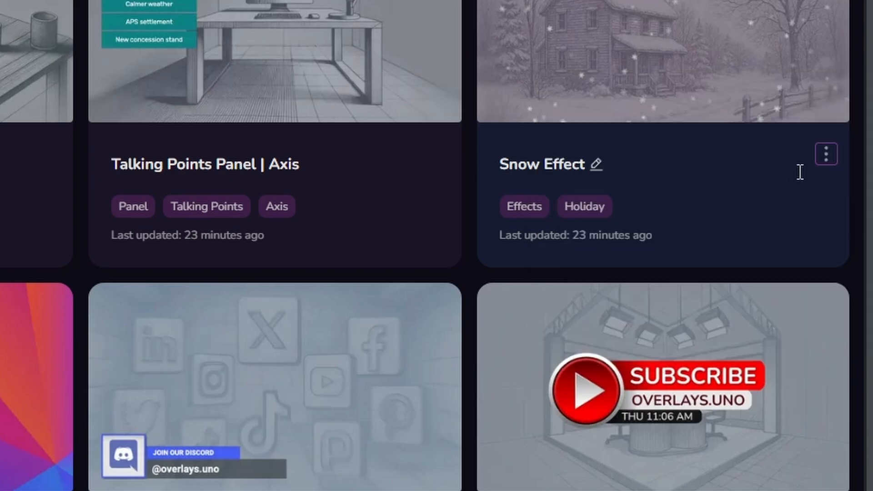
# Step: Open the Snow Effect overlay and set its snowfall speed to Fast
pyautogui.click(827, 155)
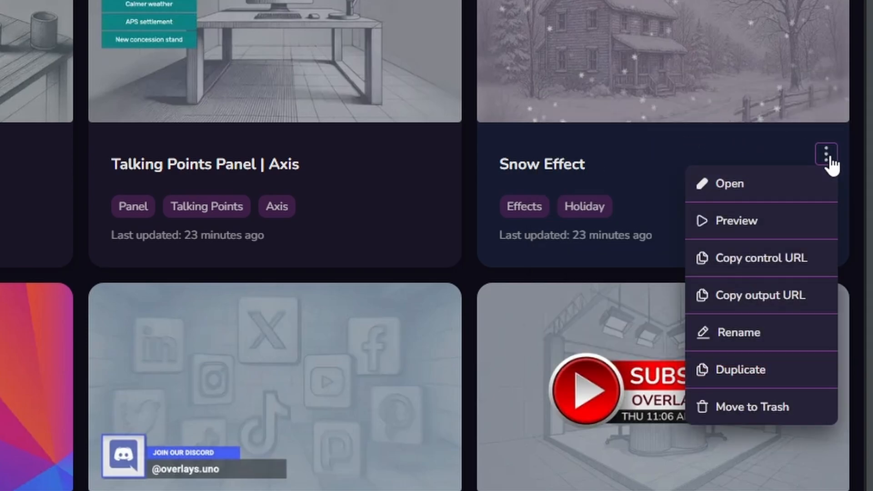
pyautogui.click(728, 183)
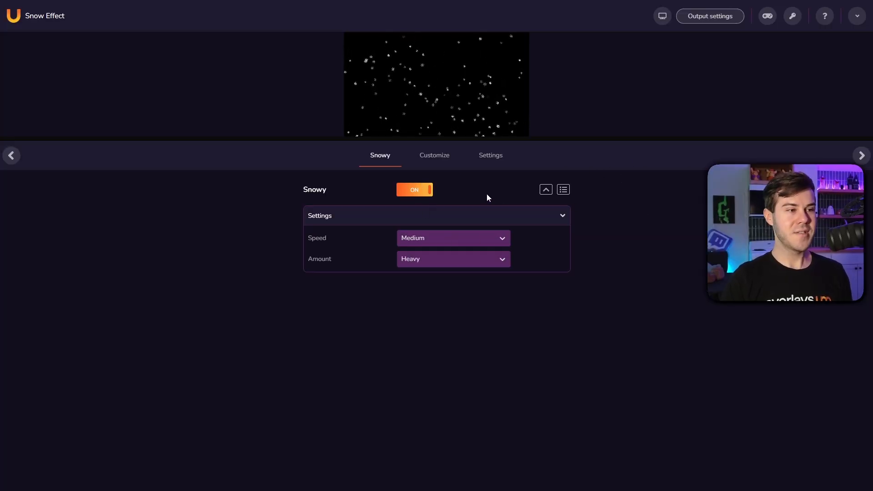
pyautogui.click(452, 238)
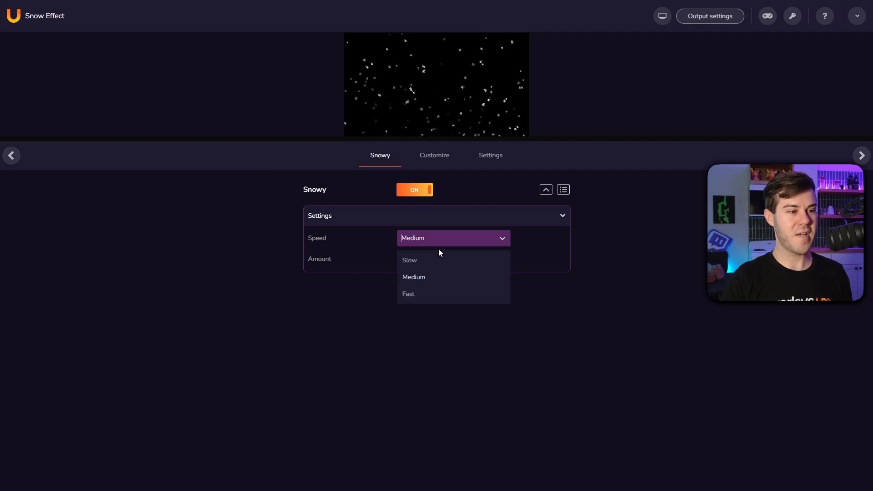
pyautogui.click(408, 294)
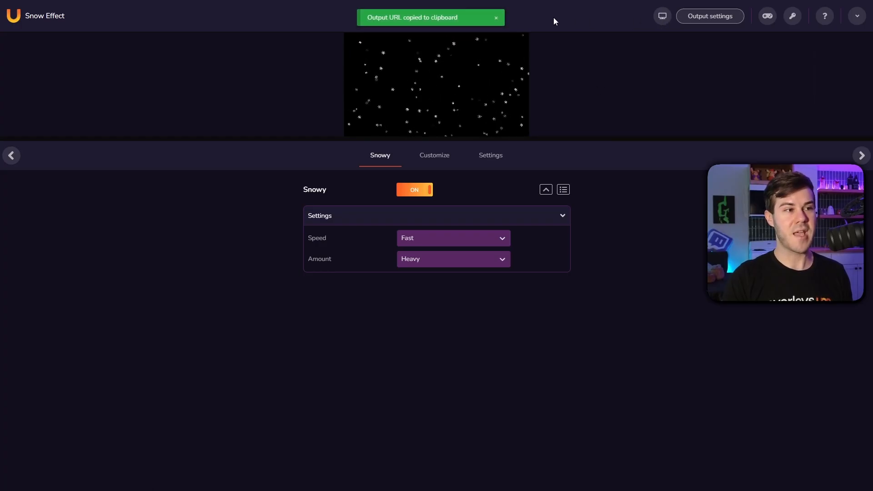
pyautogui.moveTo(676, 195)
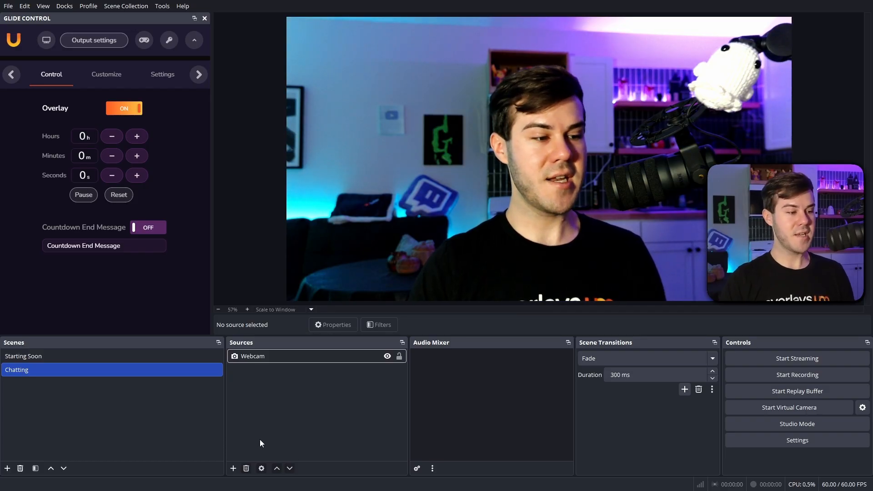
# Step: Create a Browser source named SNOW in the Chatting scene pointing at the snow overlay URL
pyautogui.click(233, 469)
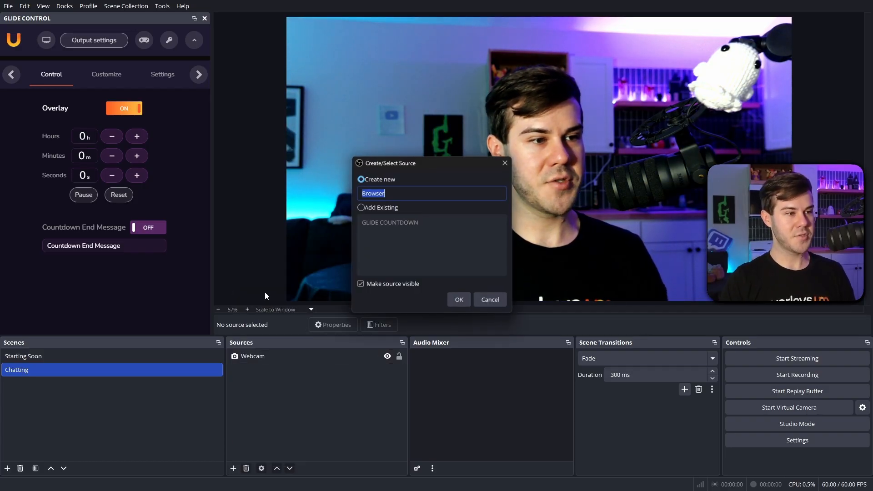
pyautogui.click(458, 299)
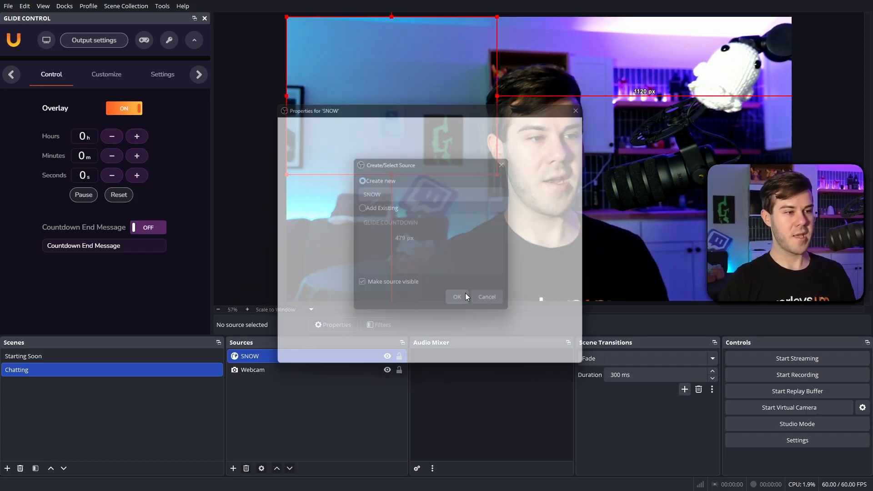
pyautogui.click(456, 296)
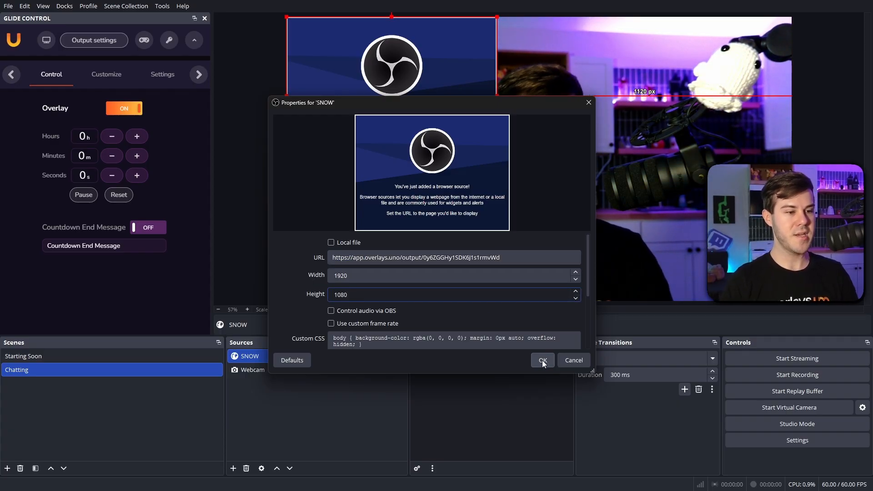
pyautogui.click(540, 360)
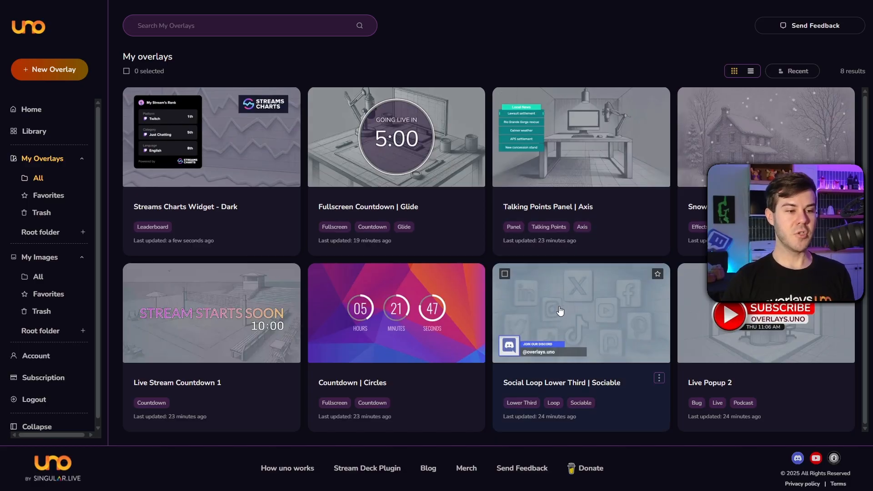
pyautogui.moveTo(595, 339)
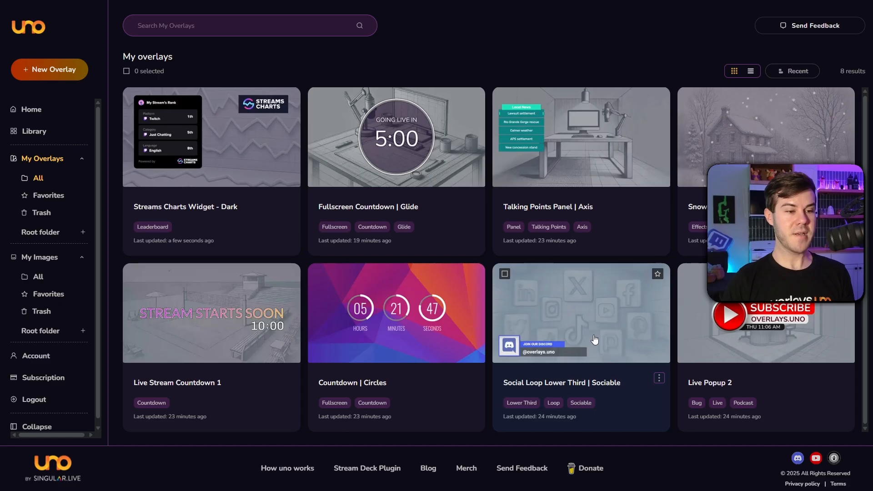
pyautogui.click(581, 313)
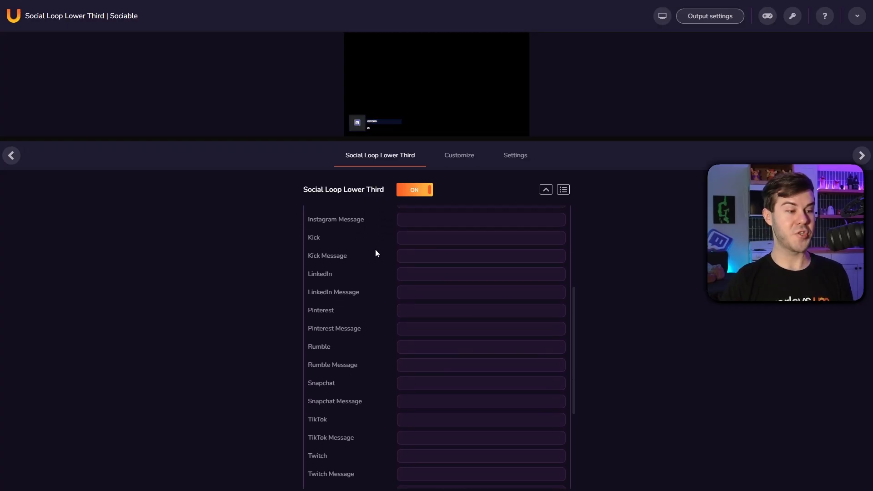
pyautogui.scroll(-3)
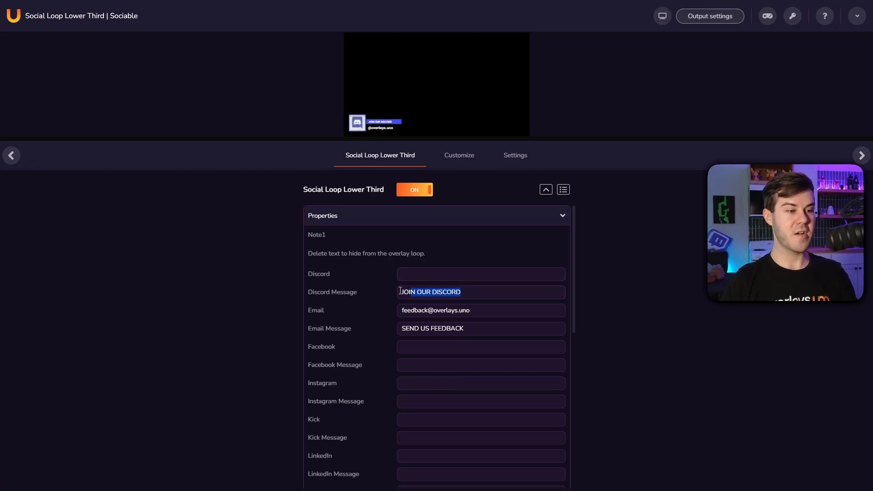
pyautogui.scroll(-3)
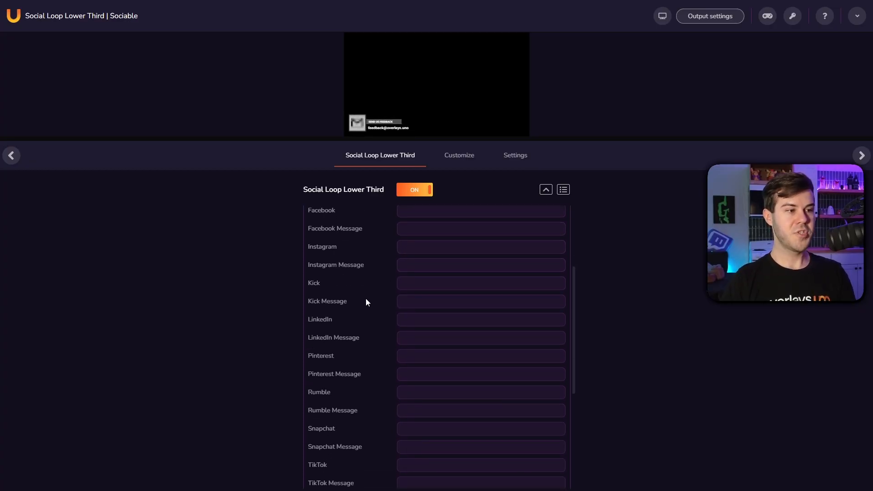
pyautogui.write('@o')
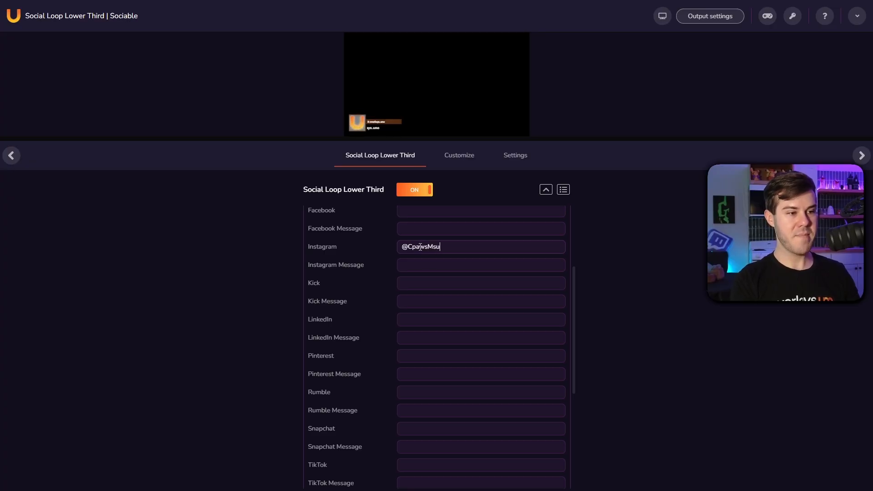
pyautogui.write('Follow me o')
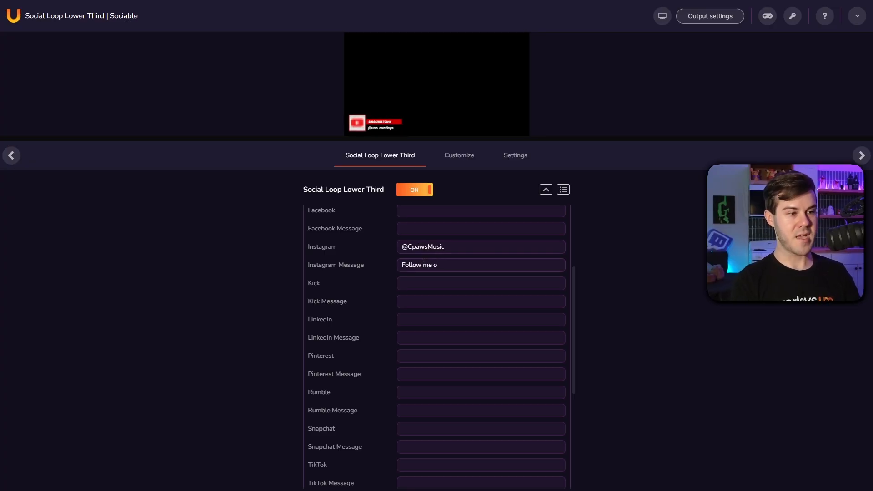
pyautogui.scroll(-3)
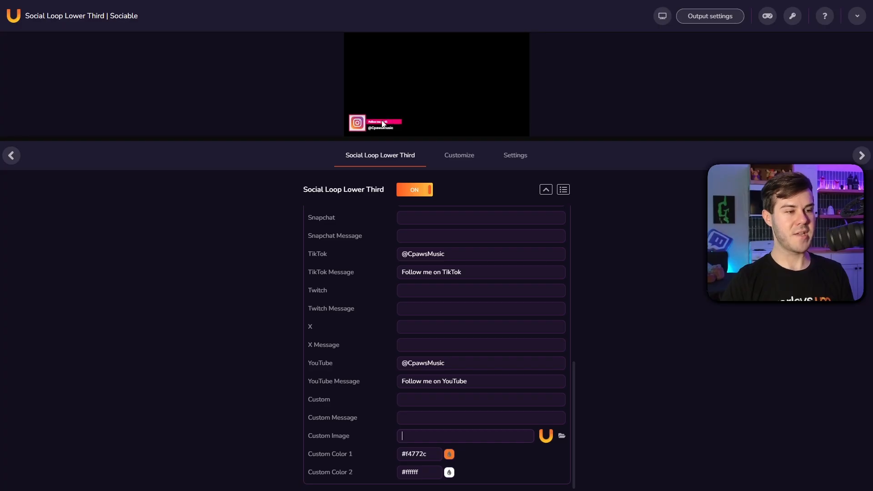
# Step: Choose a Display Duration for each social in the lower third's Customize settings
pyautogui.click(458, 155)
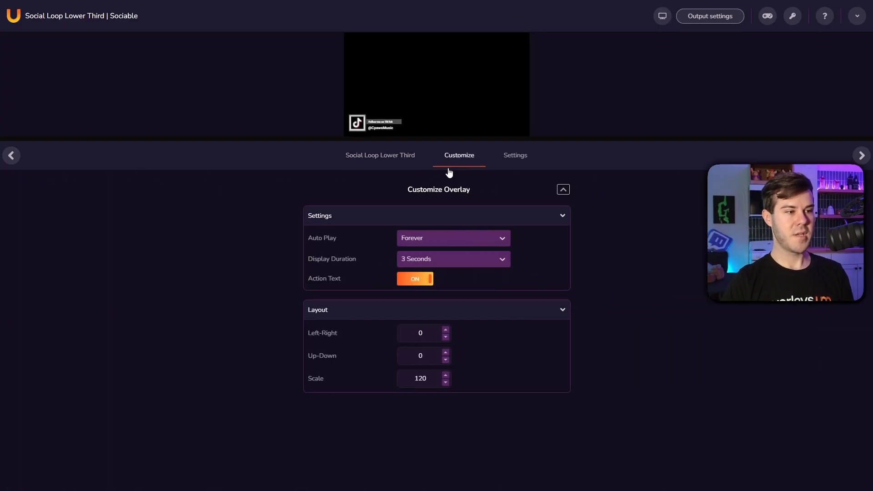
pyautogui.click(452, 258)
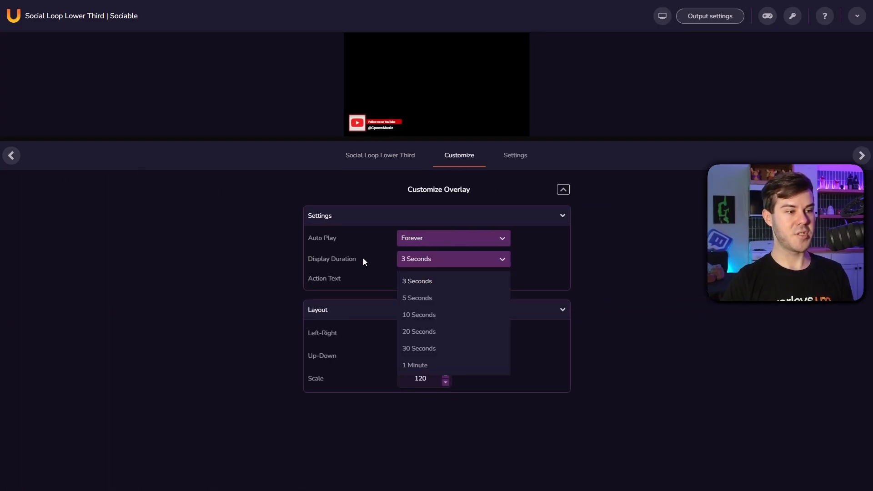
pyautogui.click(452, 238)
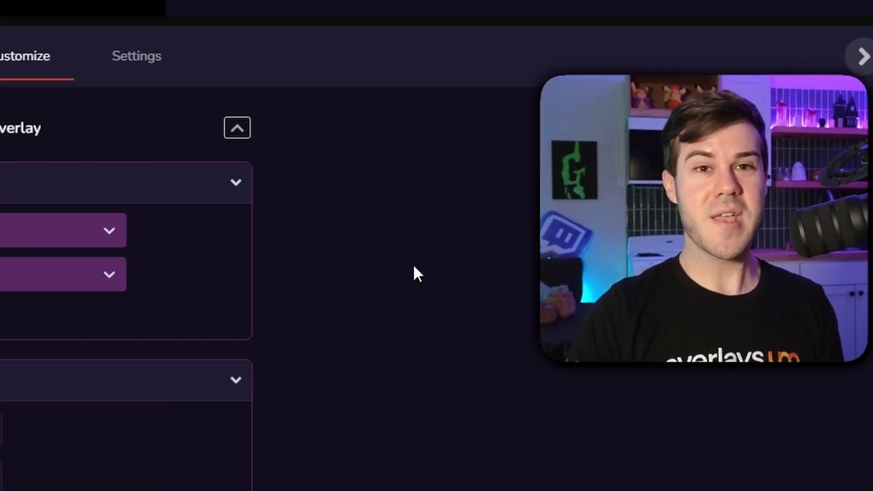
# Step: Create a Browser source named SOCIALS in the Chatting scene with the lower third's output URL
pyautogui.click(233, 468)
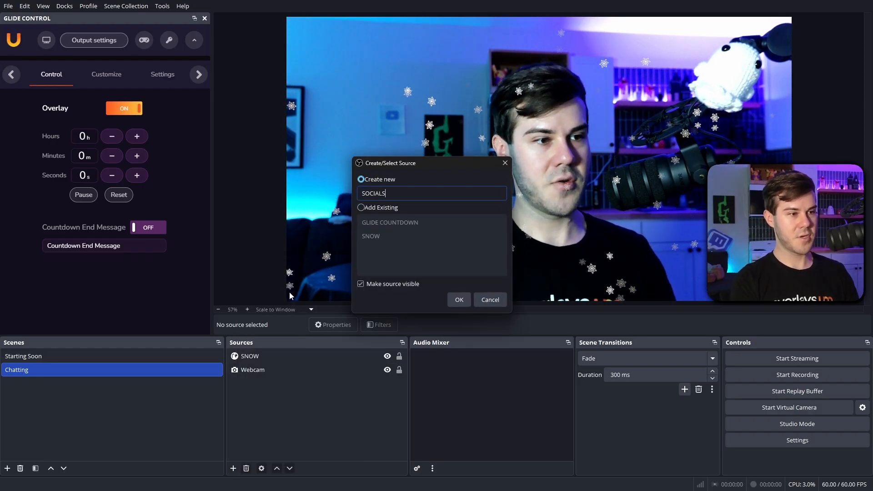
pyautogui.click(459, 299)
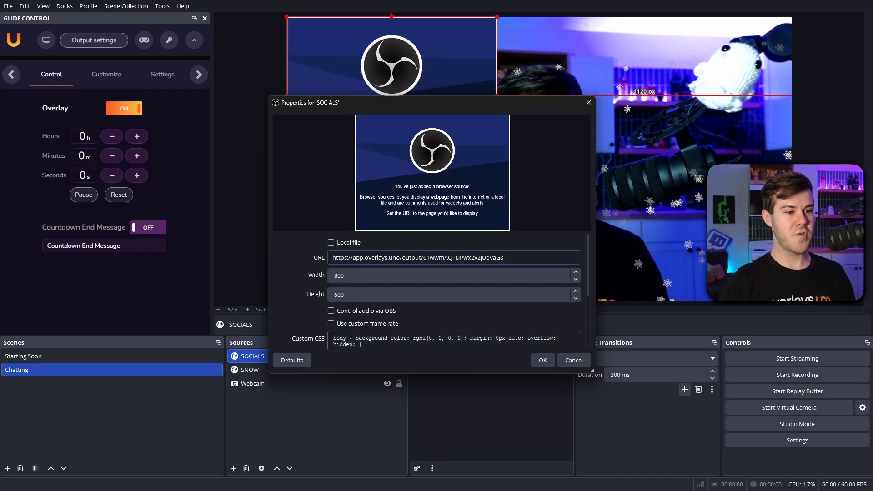
pyautogui.click(541, 360)
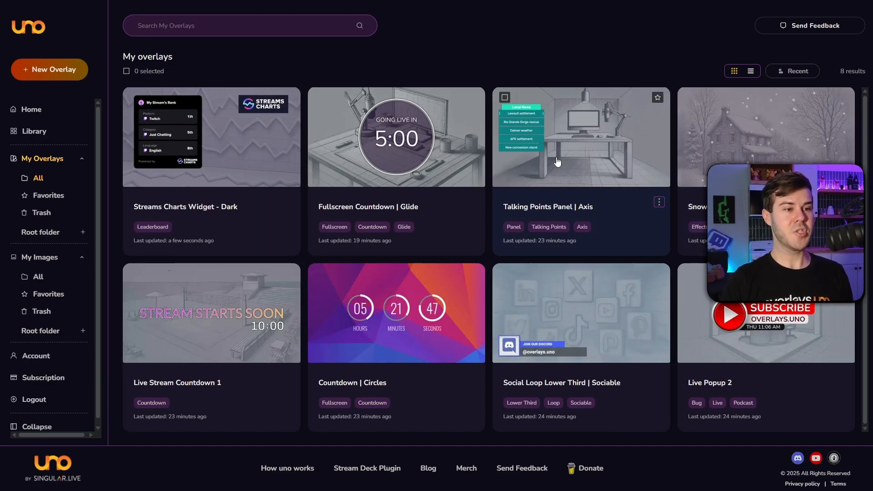
# Step: Edit the Axis Talking Points Panel into a To-Do List: Get 10 Kills, Get 2 Wins, Get to Level 50
pyautogui.click(659, 202)
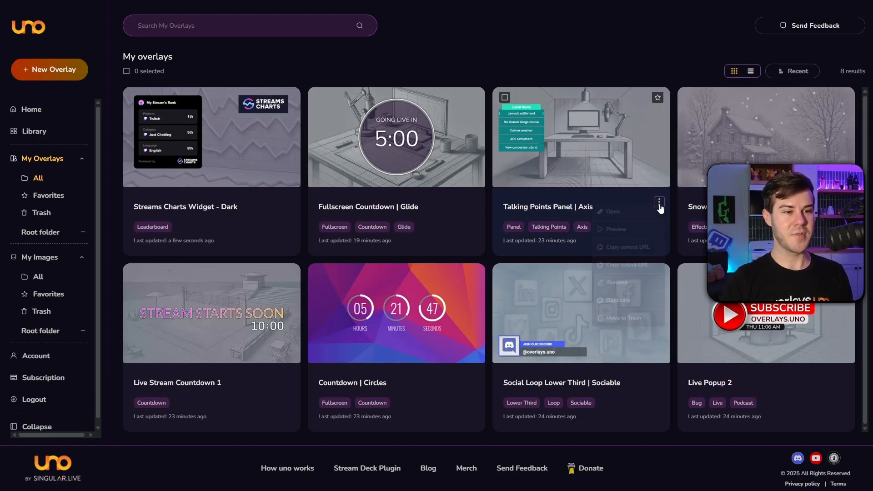
pyautogui.click(611, 212)
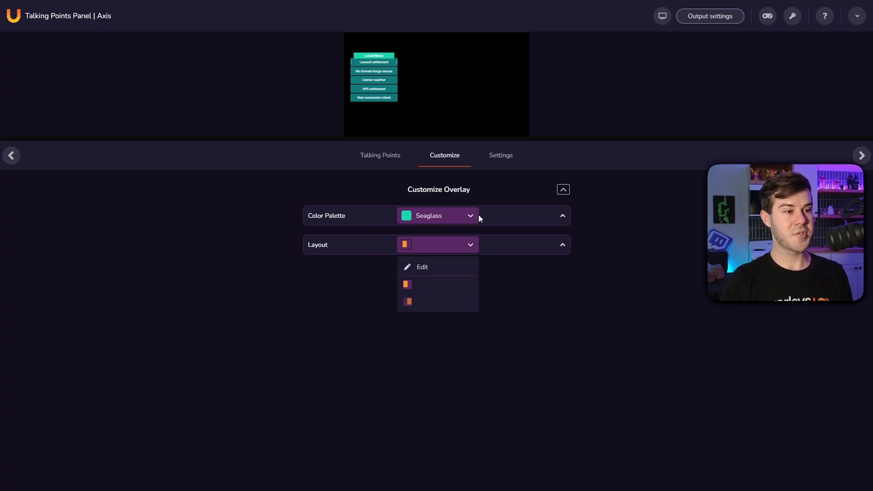
pyautogui.click(380, 155)
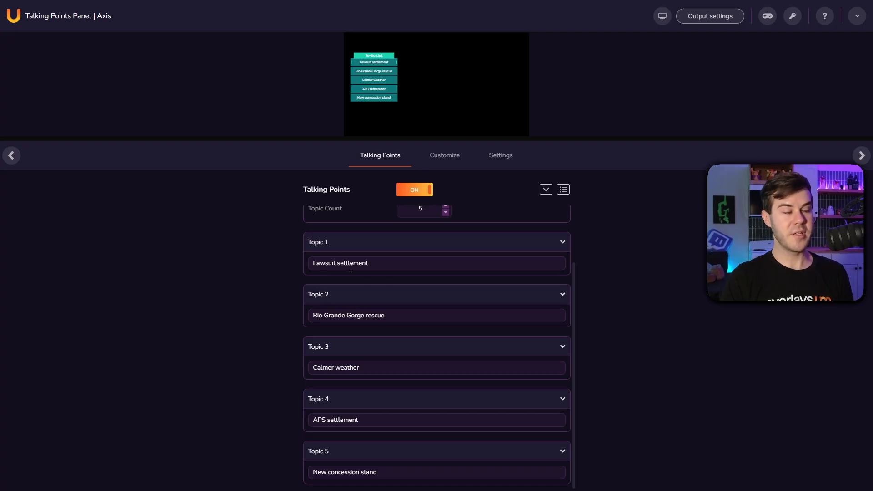
pyautogui.moveTo(396, 296)
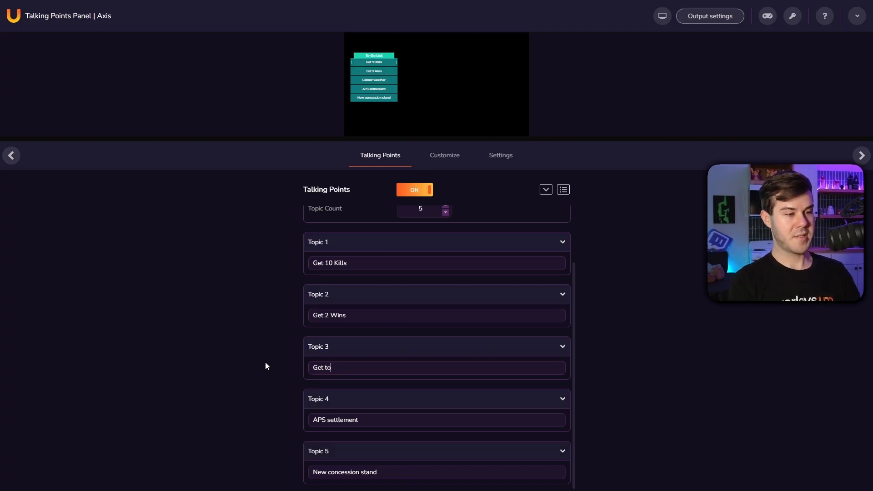
pyautogui.write('Level 50')
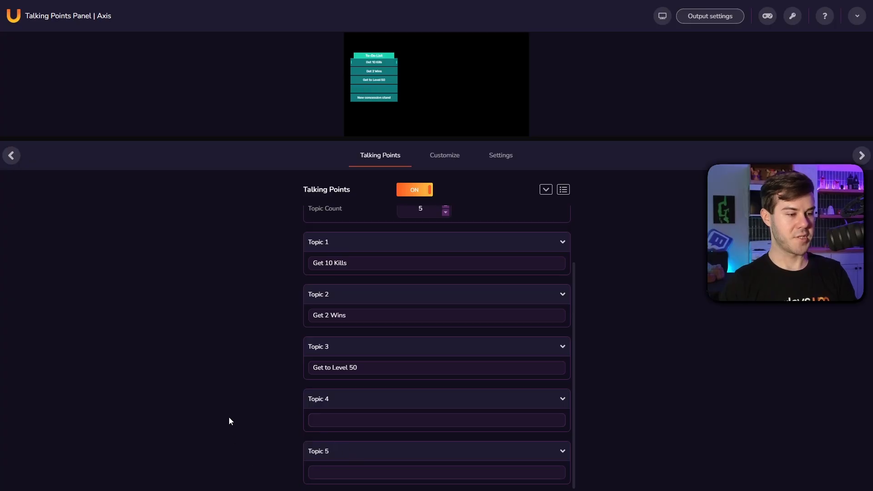
pyautogui.click(446, 283)
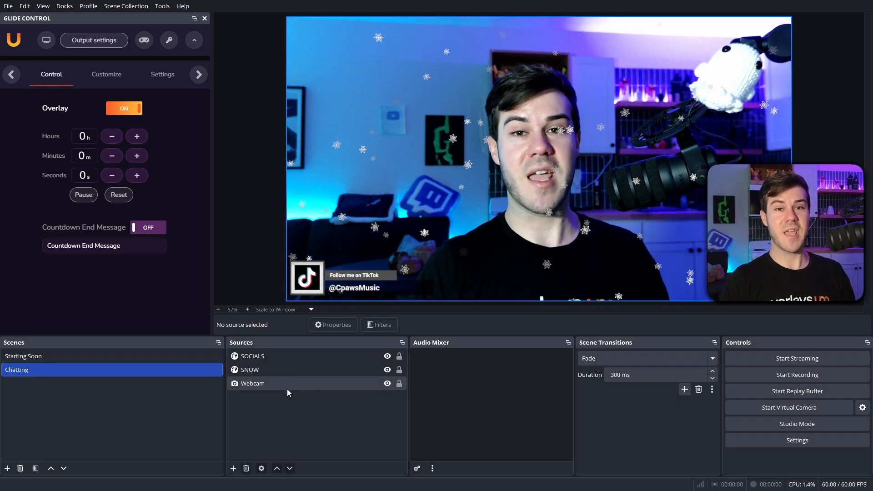
# Step: Create a Browser source named LIST with the to-do list URL and select it to resize in the preview
pyautogui.click(234, 468)
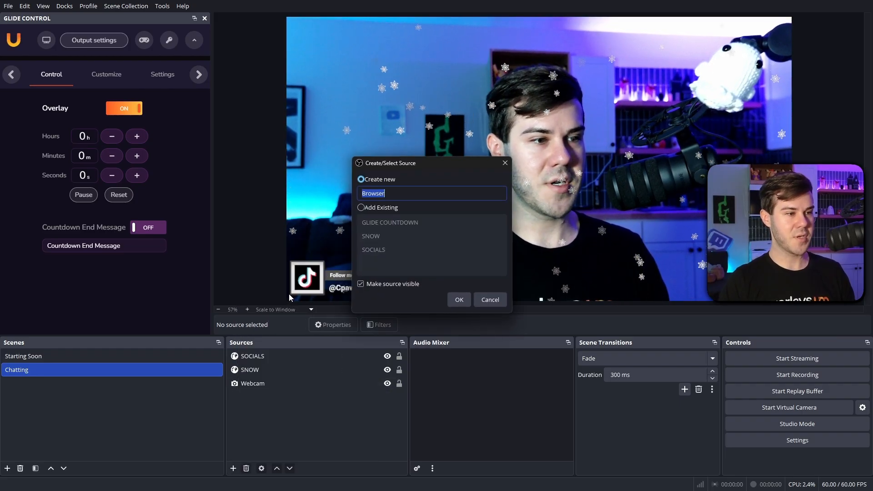
pyautogui.click(458, 299)
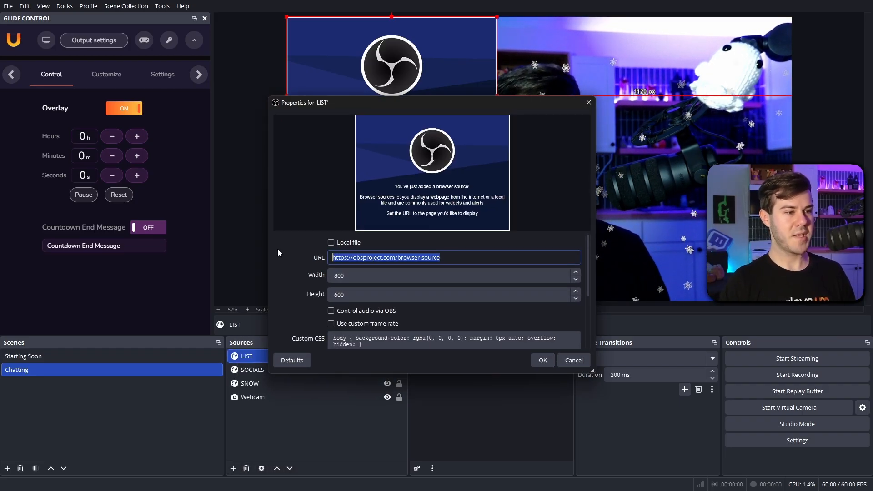
pyautogui.click(541, 361)
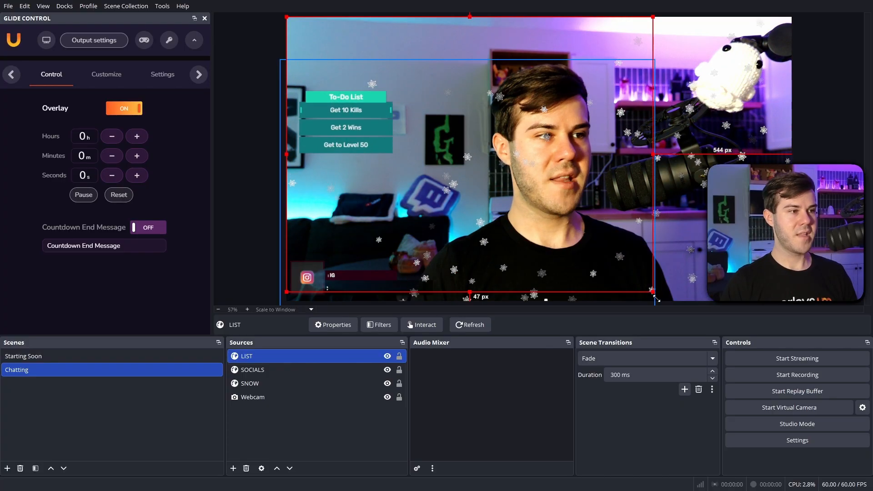
pyautogui.click(248, 155)
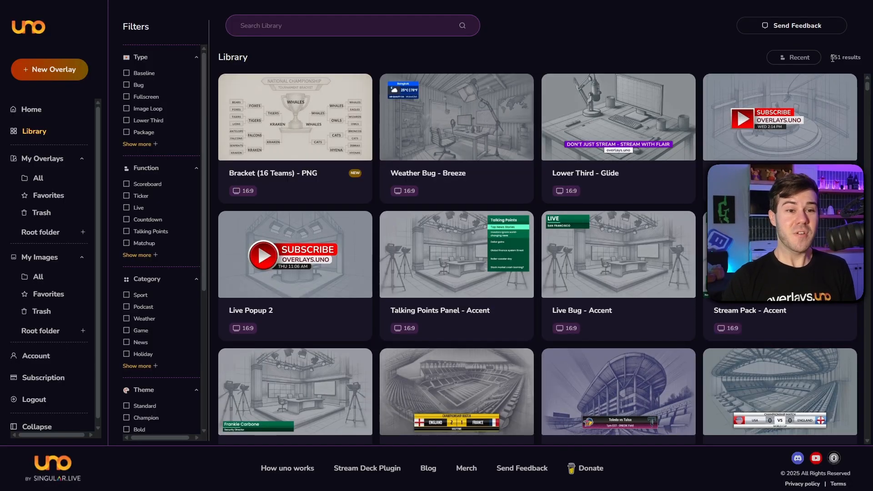
pyautogui.moveTo(538, 207)
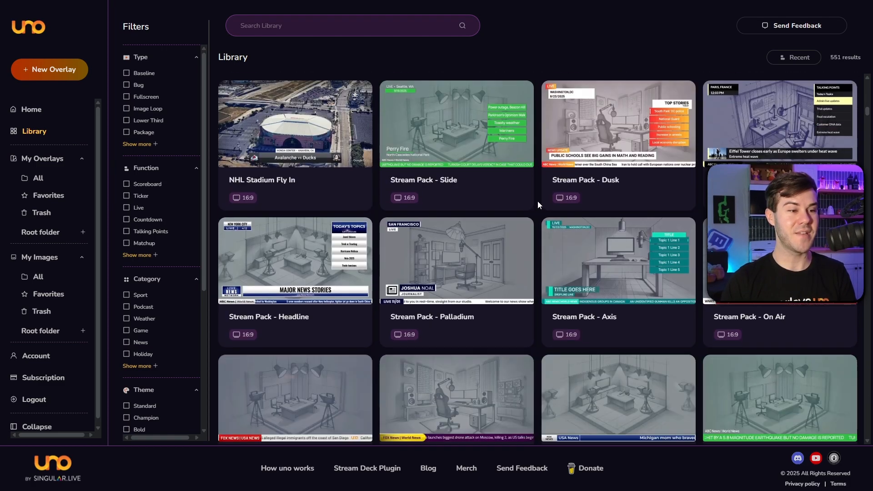
# Step: Browse the overlay Library, then view the uno Free vs $2.99 uno Plus subscription comparison
pyautogui.scroll(-3)
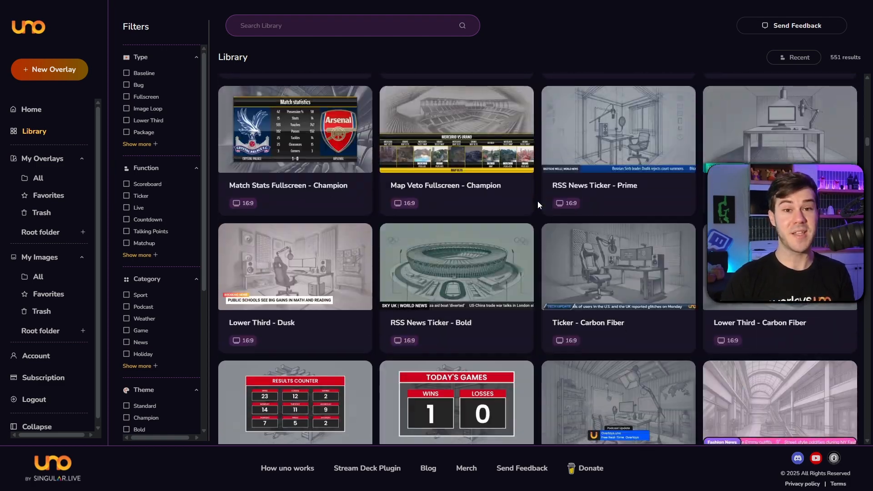
pyautogui.scroll(-3)
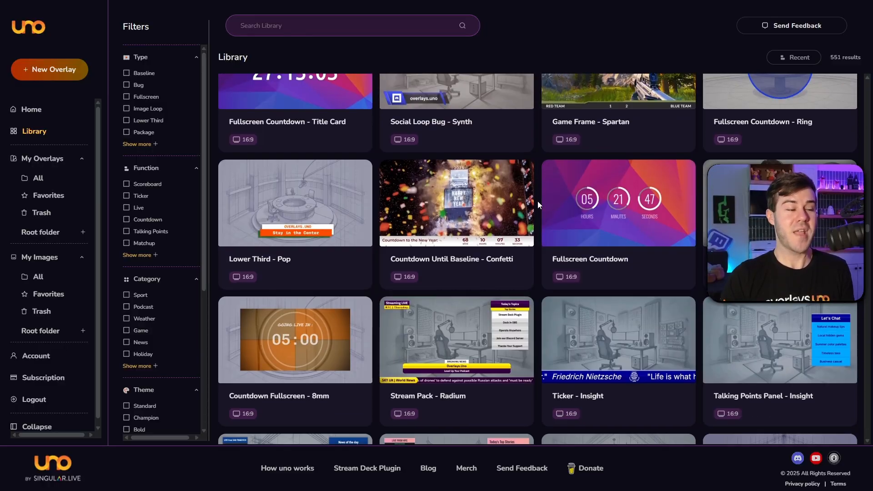
pyautogui.scroll(-3)
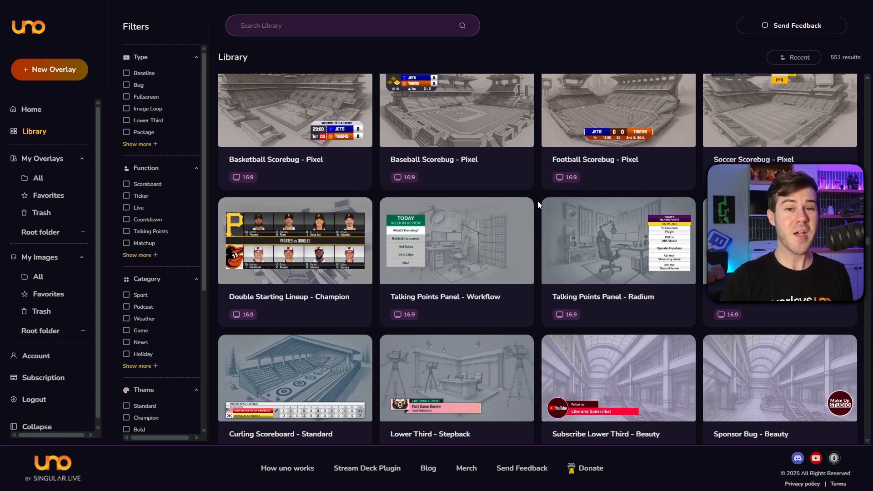
pyautogui.click(42, 378)
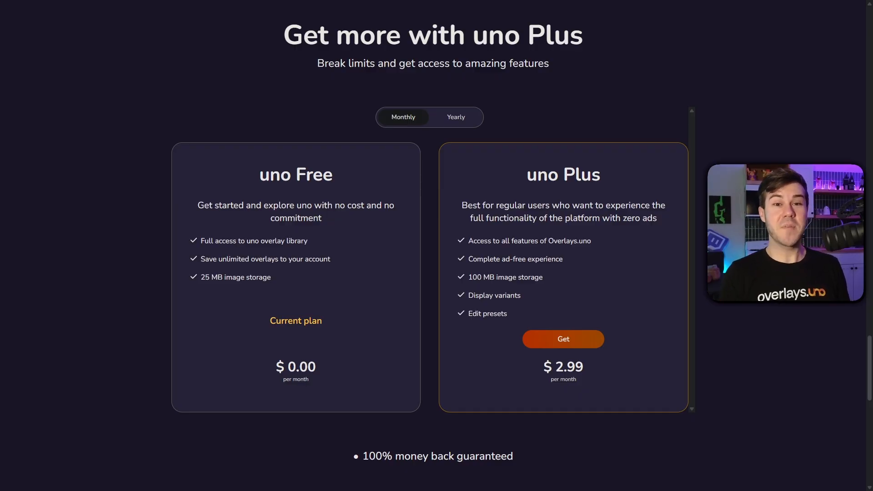